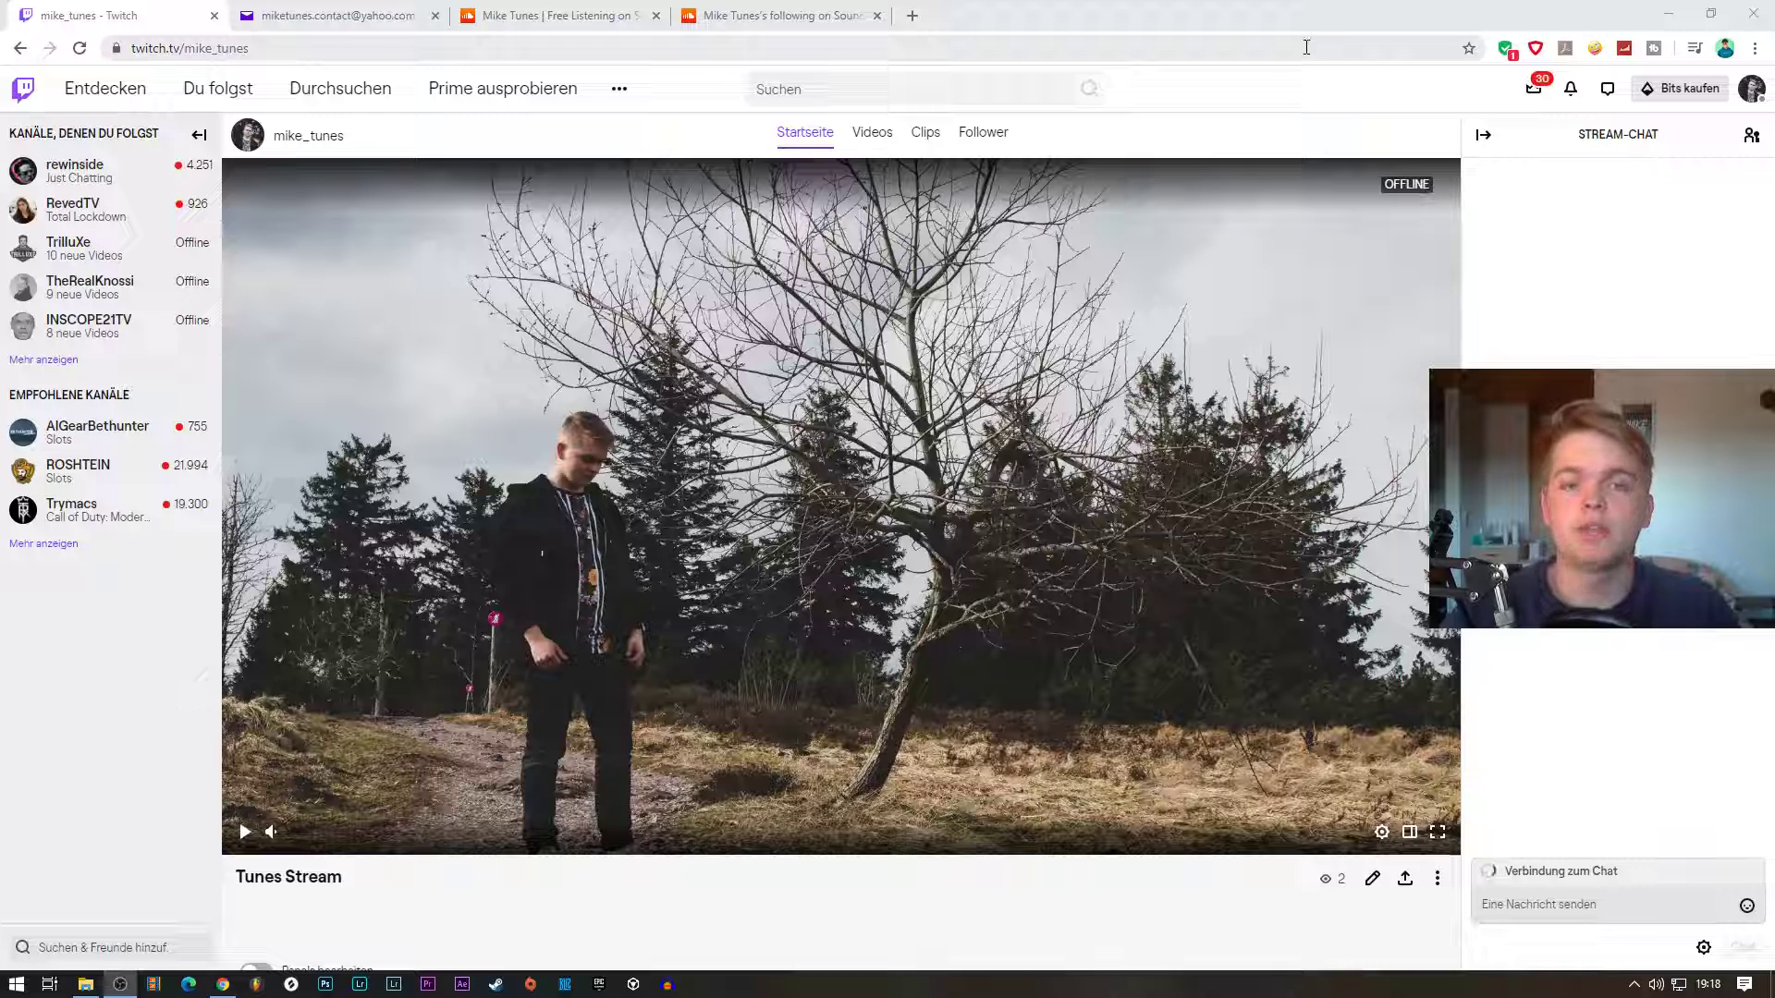
scroll("down", 3)
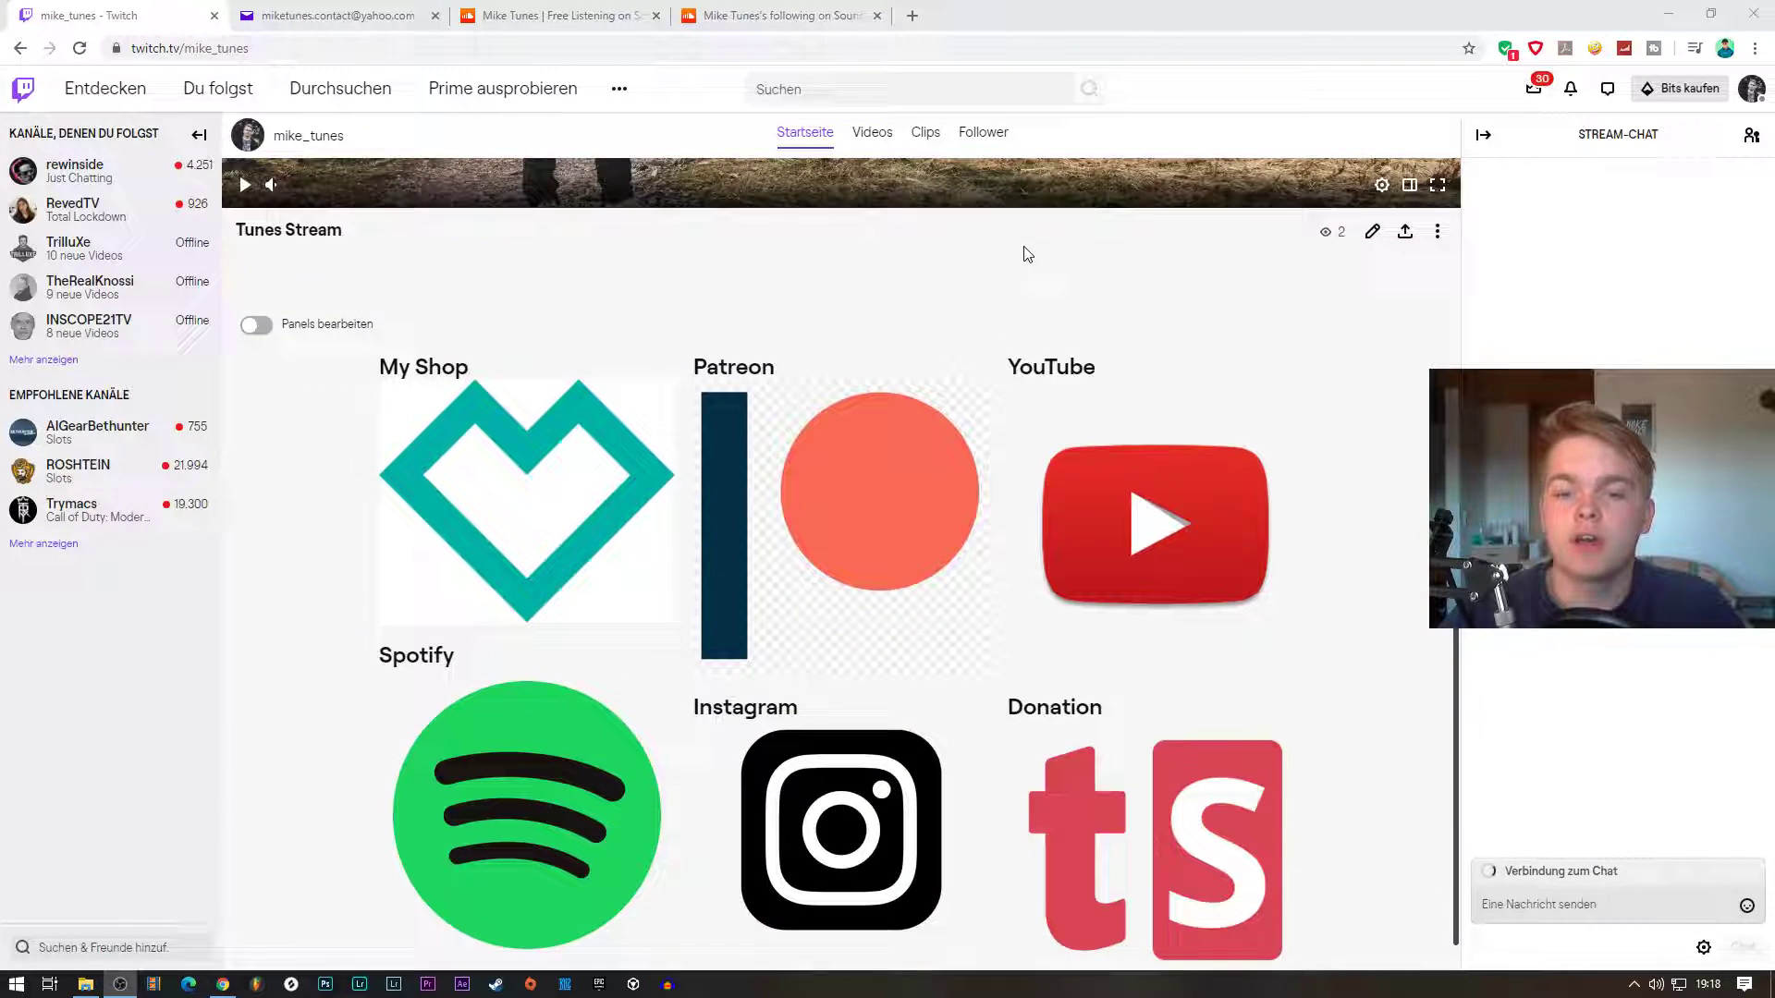
scroll("down", 3)
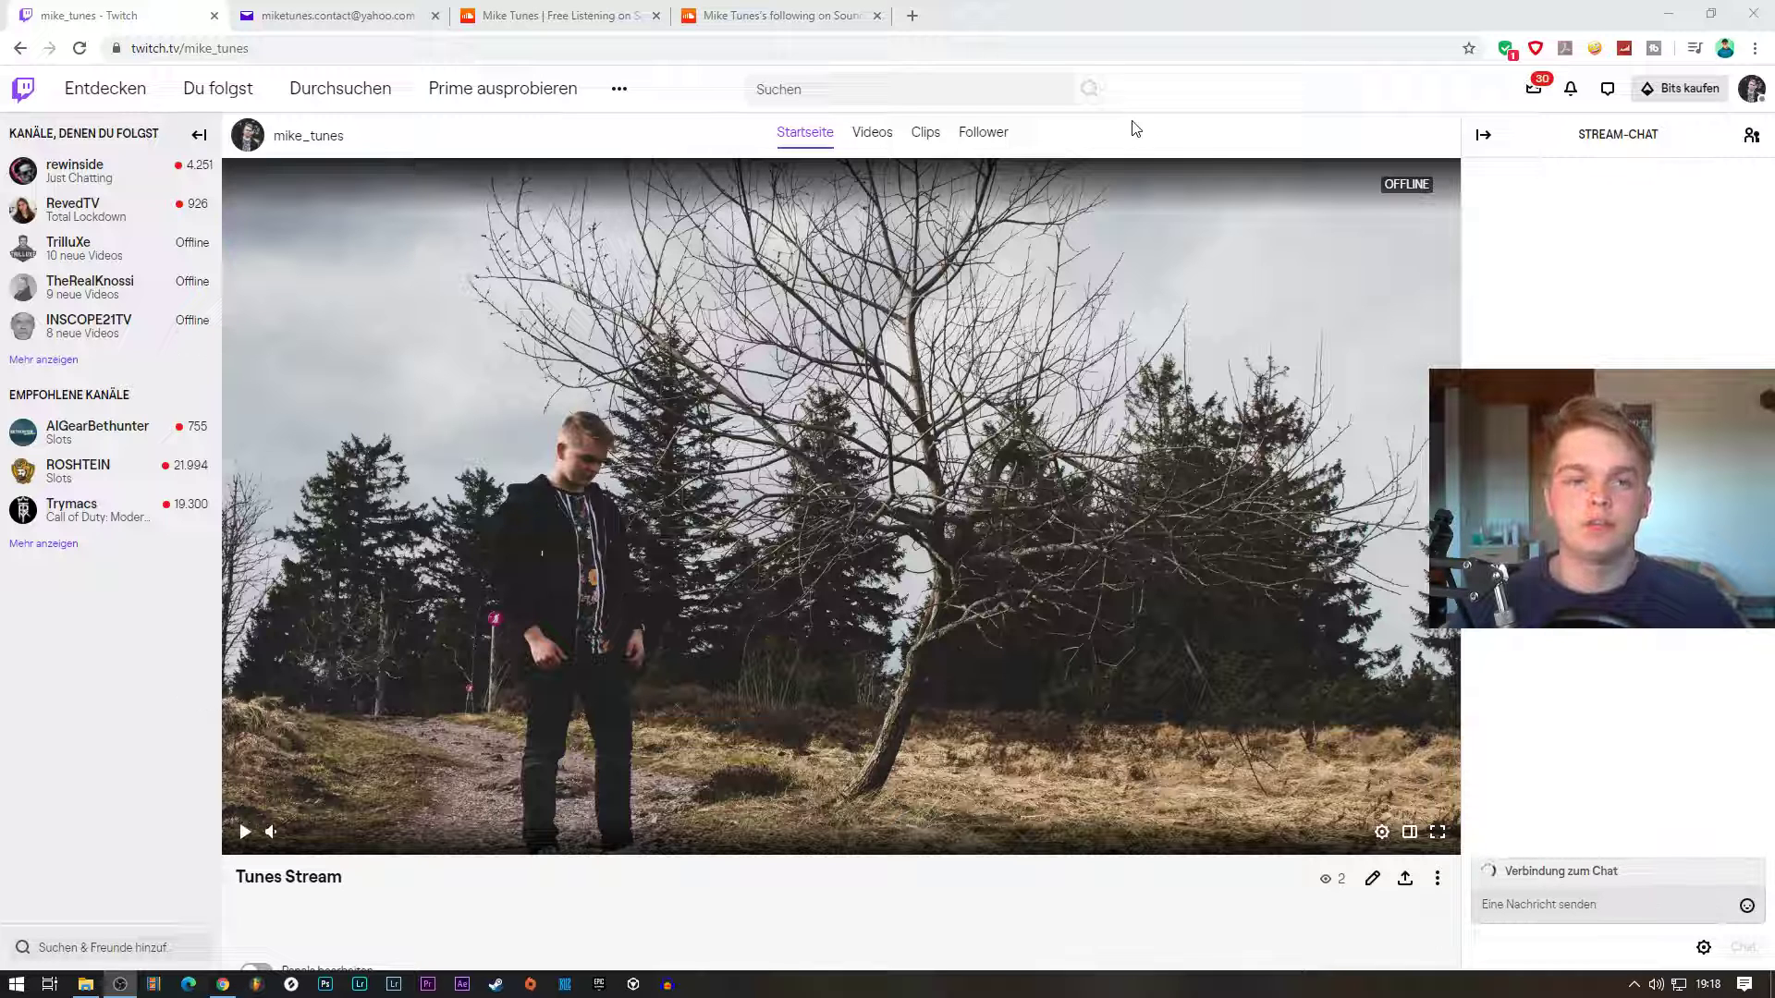
scroll("down", 3)
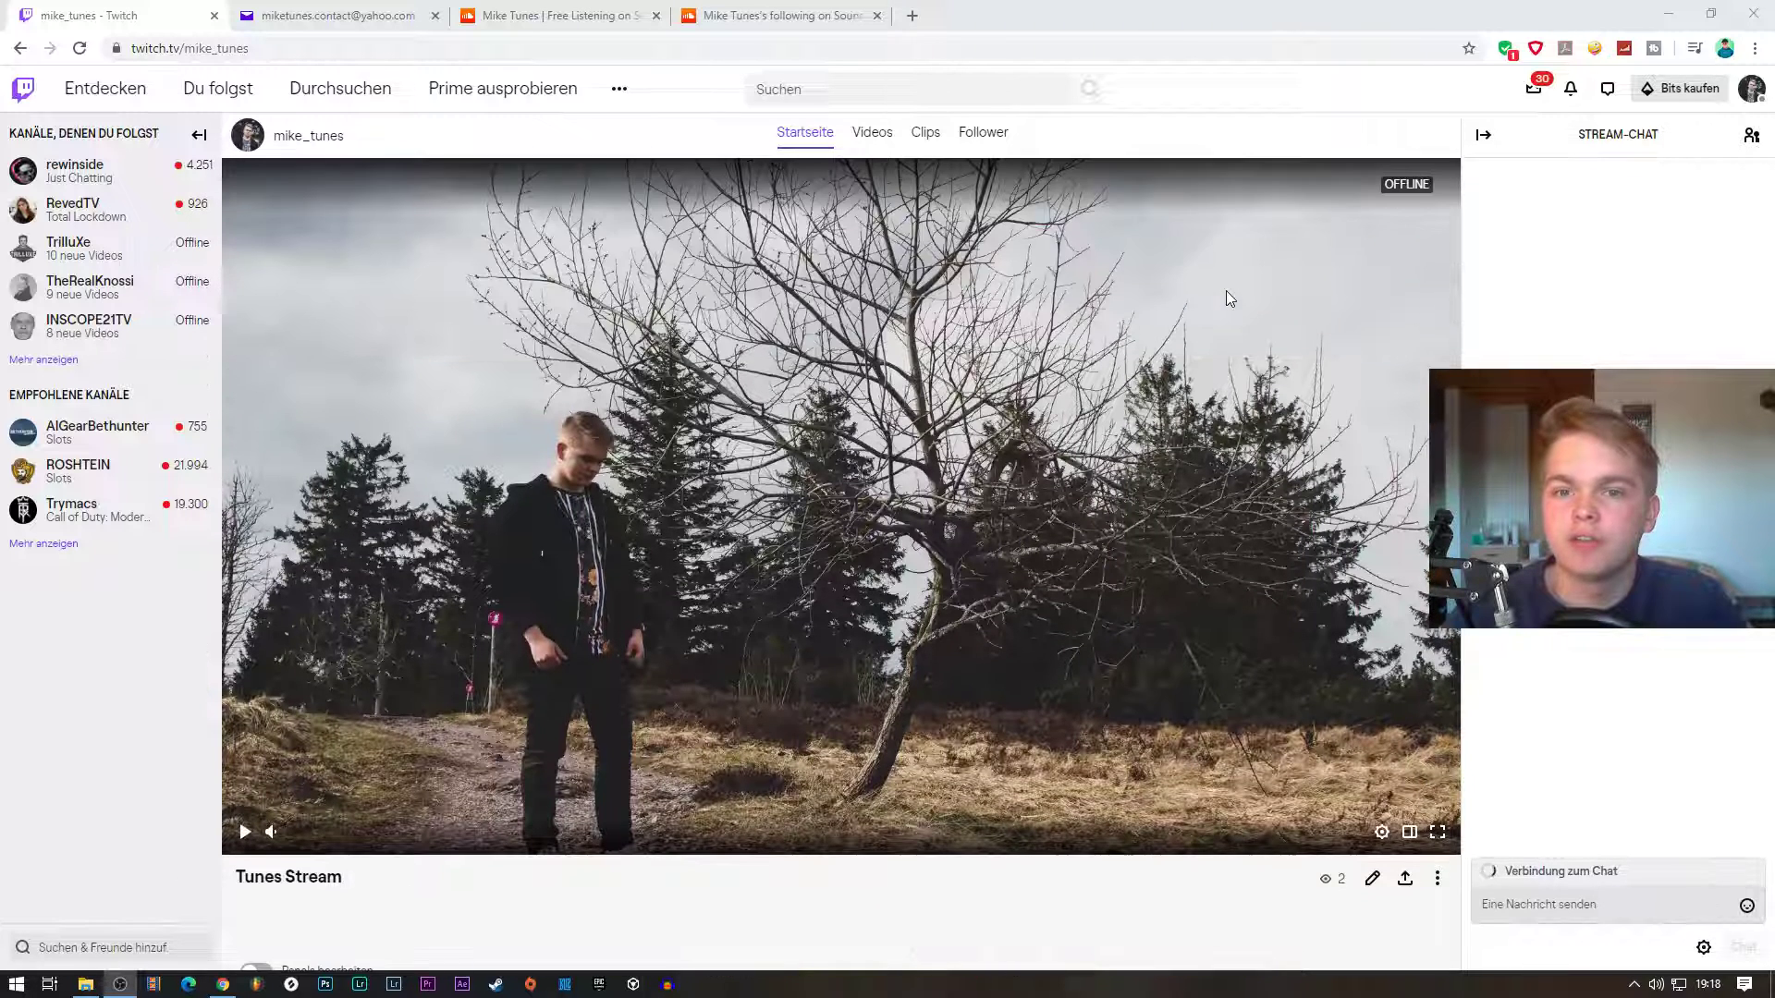
mouse_move(1128, 148)
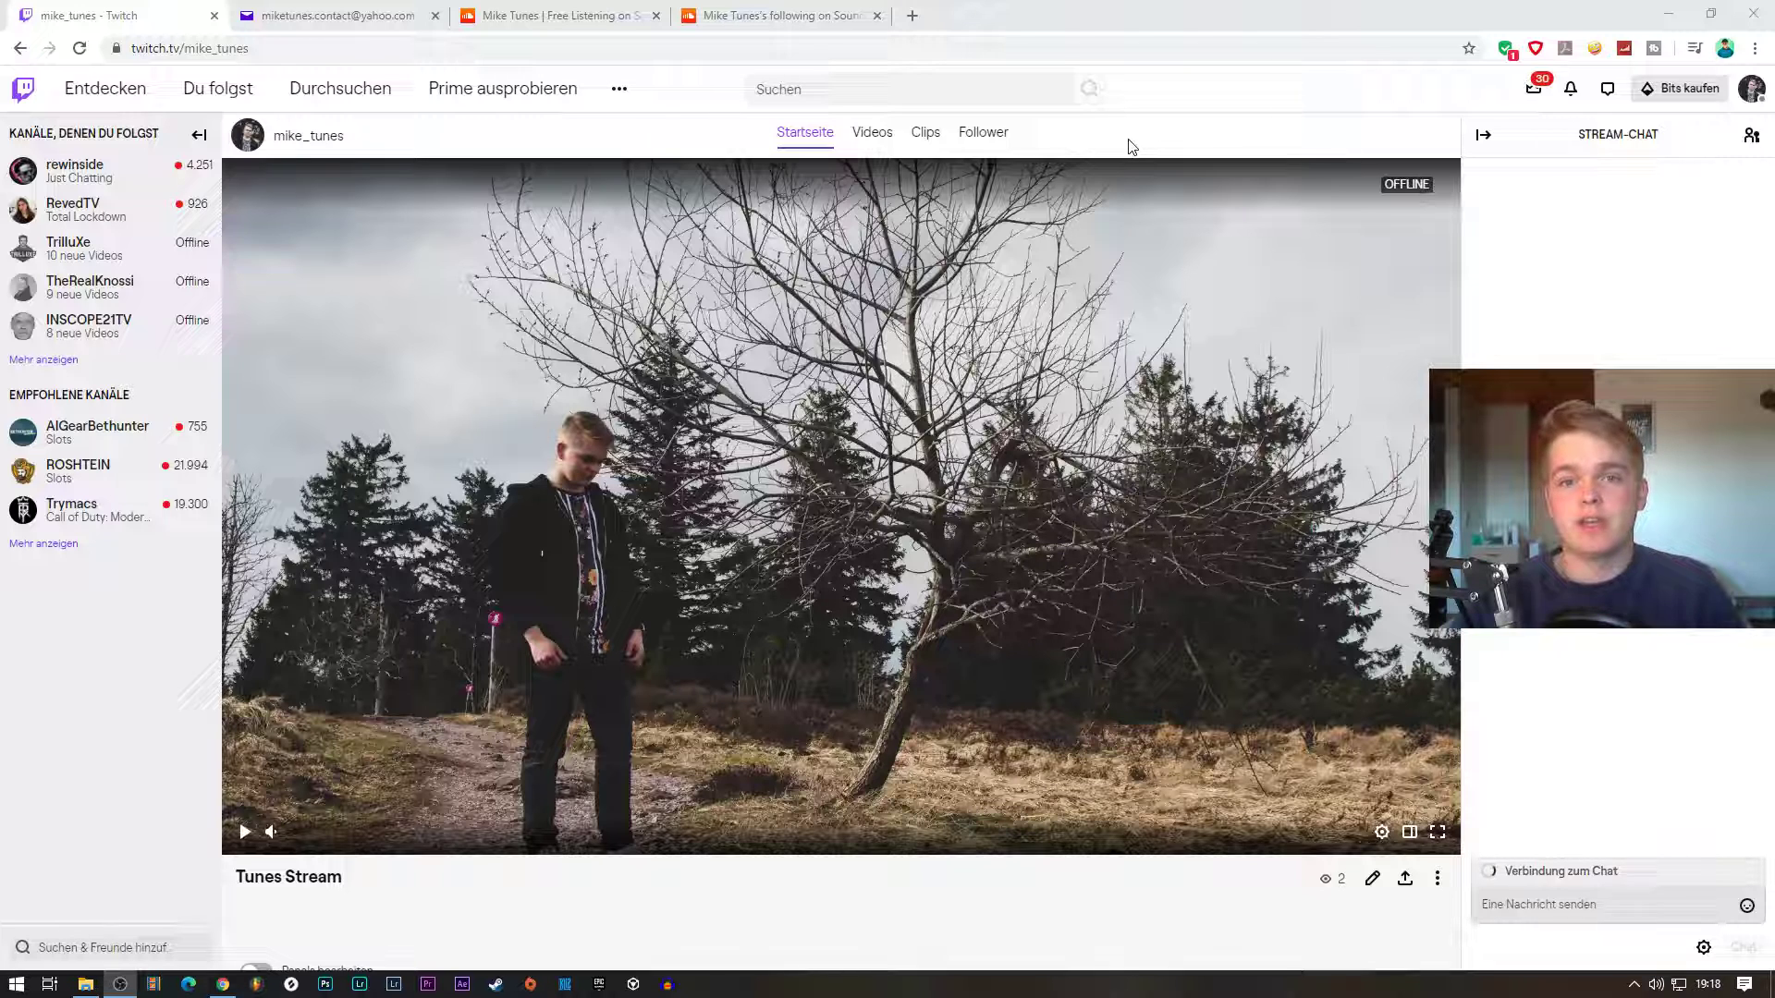